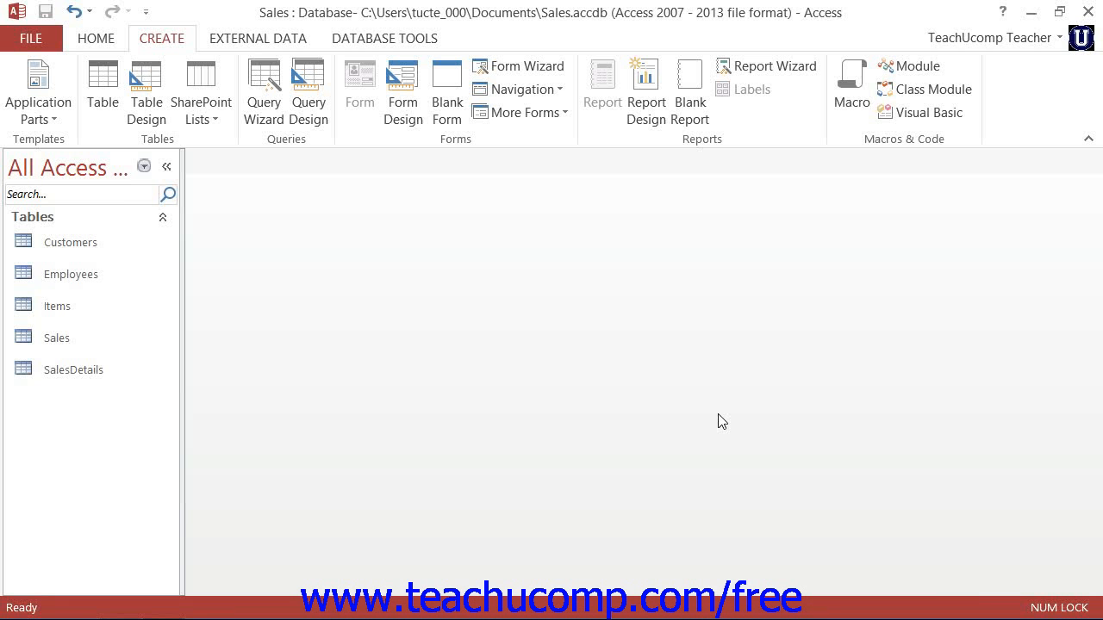
pyautogui.moveTo(307, 93)
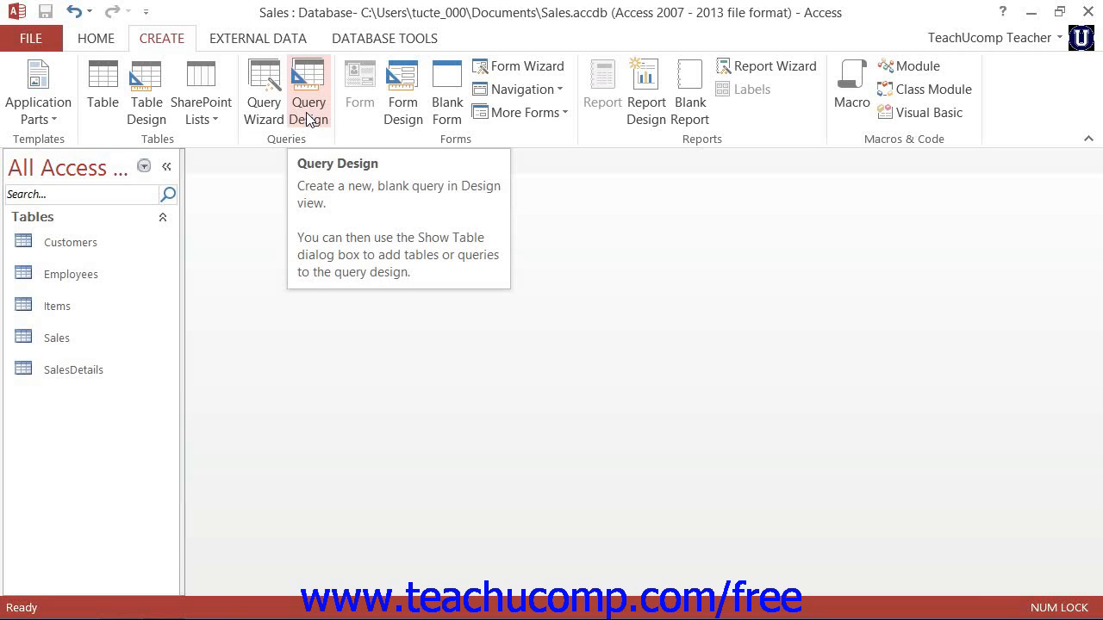
pyautogui.moveTo(179, 41)
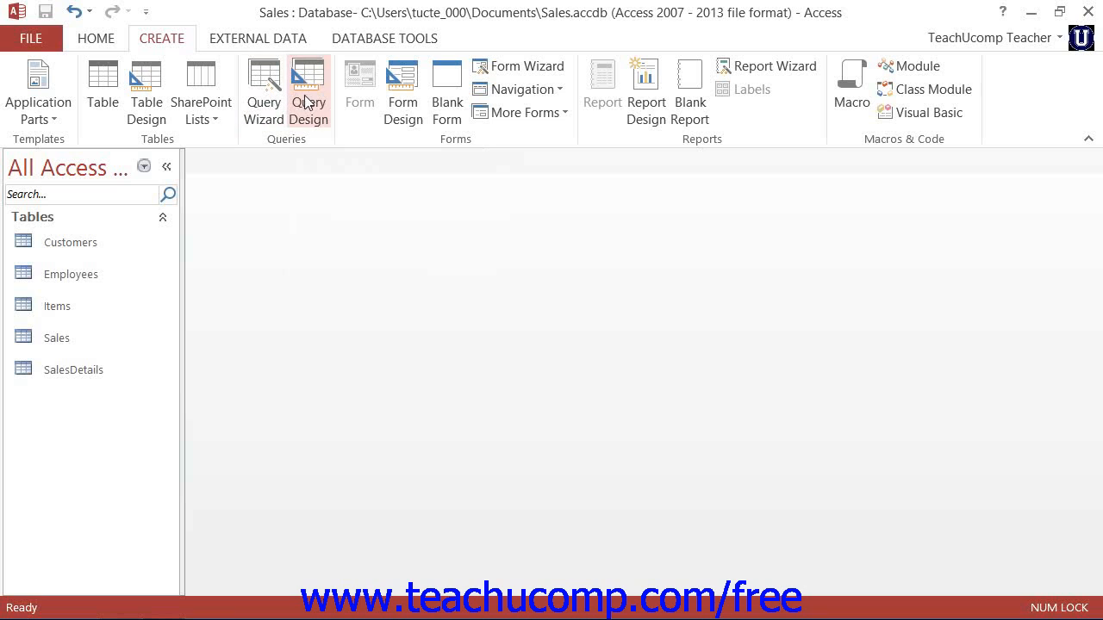
# Begin a blank query design and add the Customers, Sales, SalesDetails and Employees tables
pyautogui.click(307, 93)
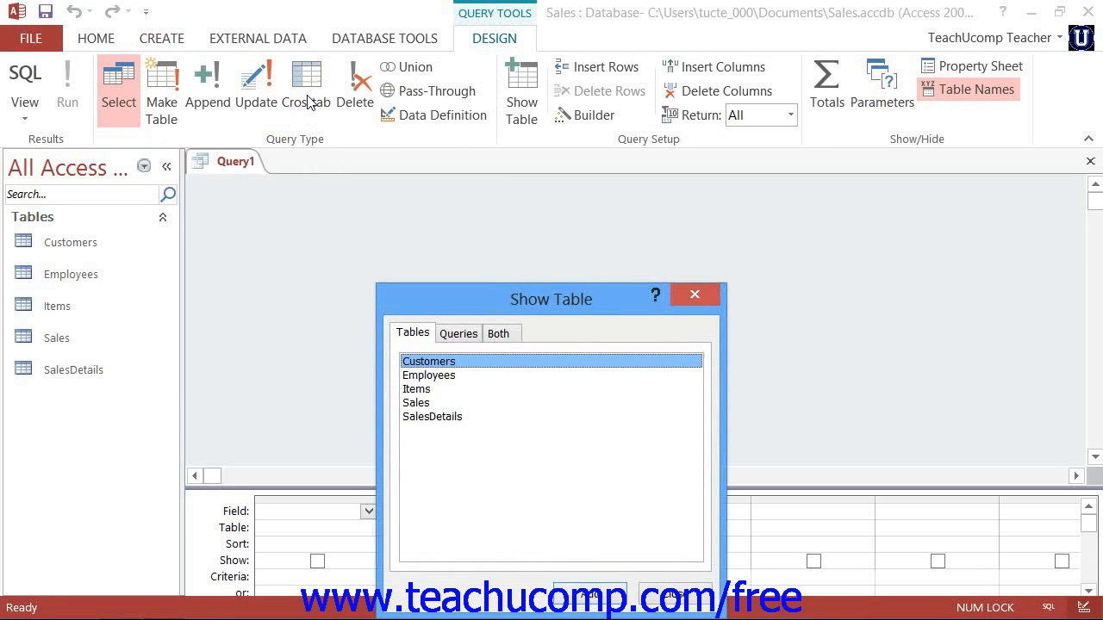
pyautogui.moveTo(490, 303)
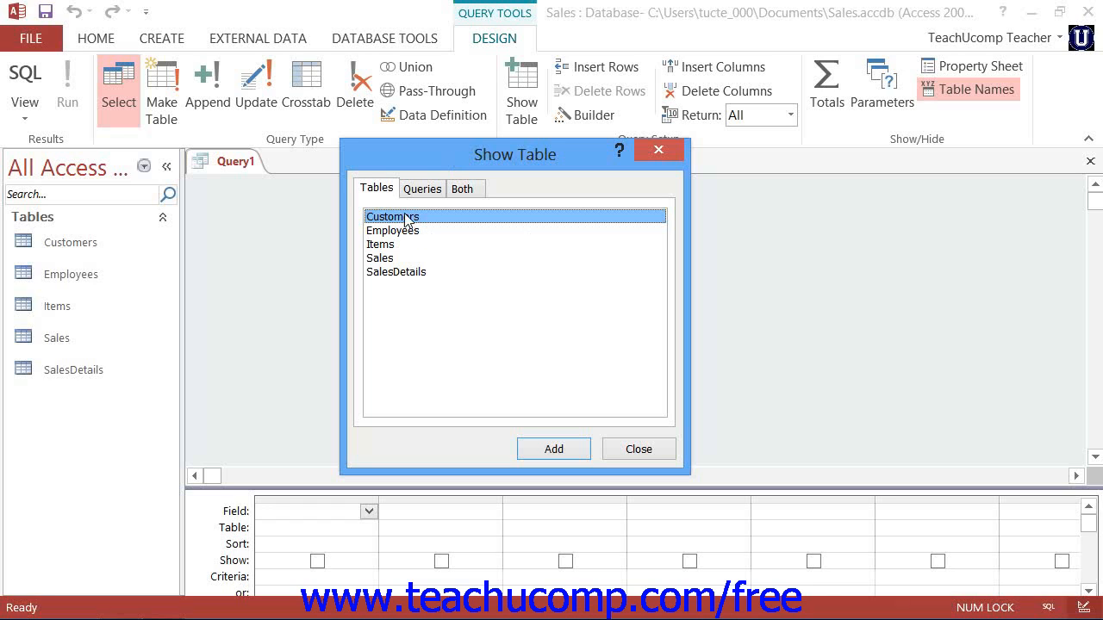
pyautogui.moveTo(575, 469)
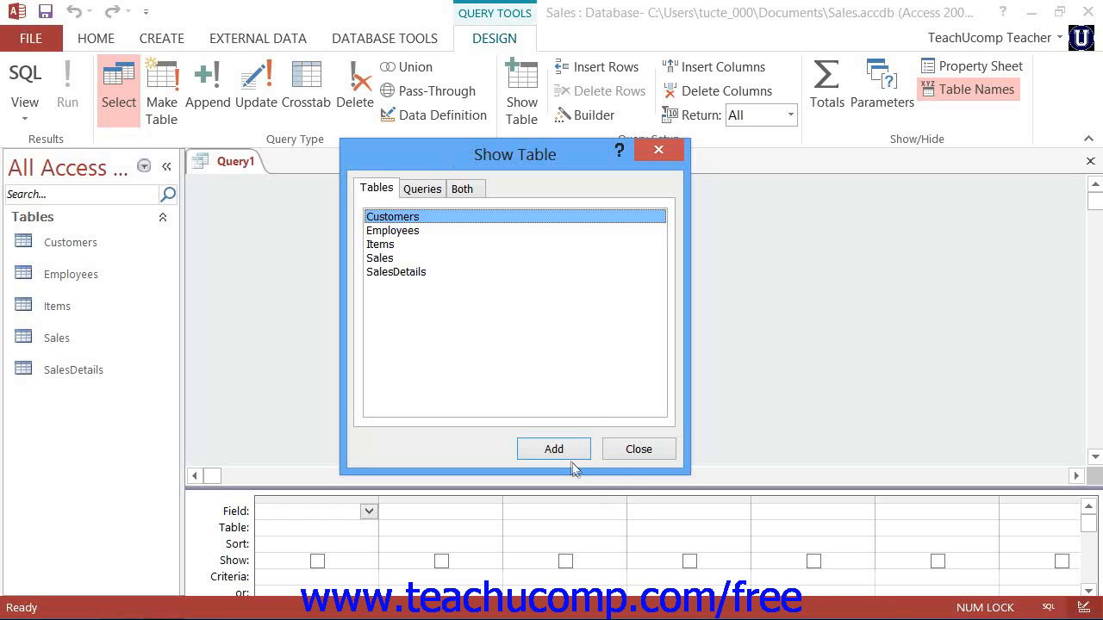
pyautogui.moveTo(562, 440)
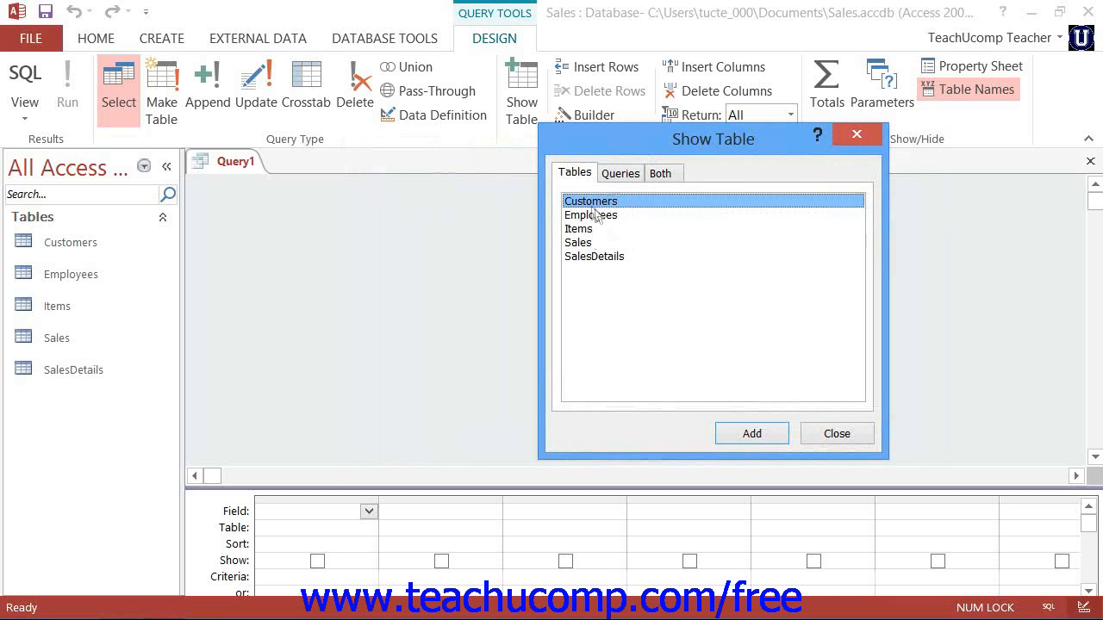
pyautogui.click(751, 434)
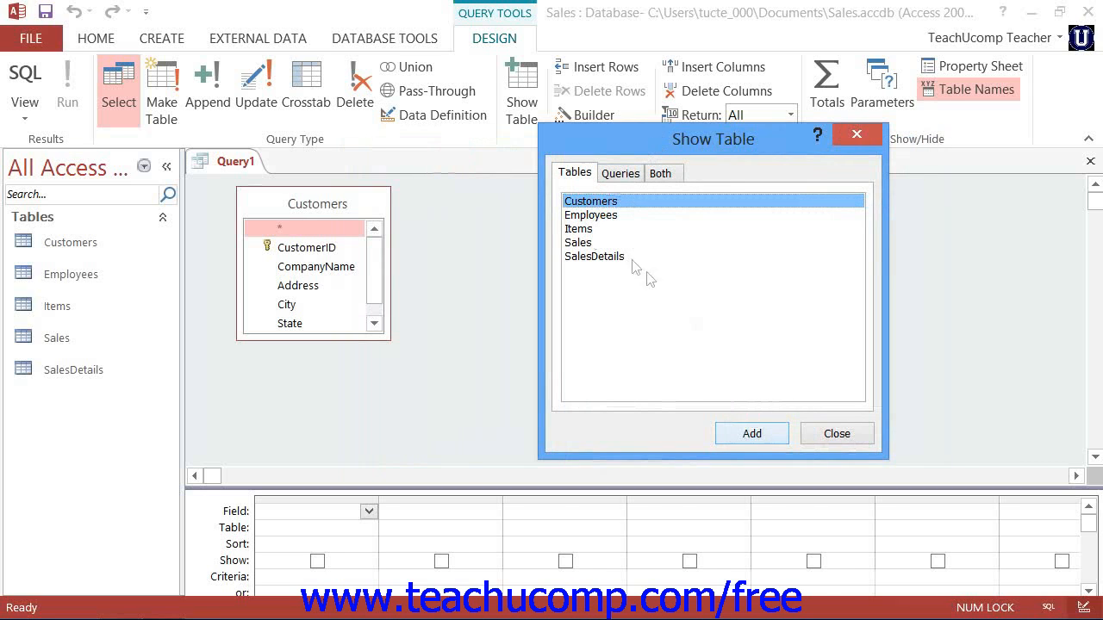
pyautogui.click(577, 241)
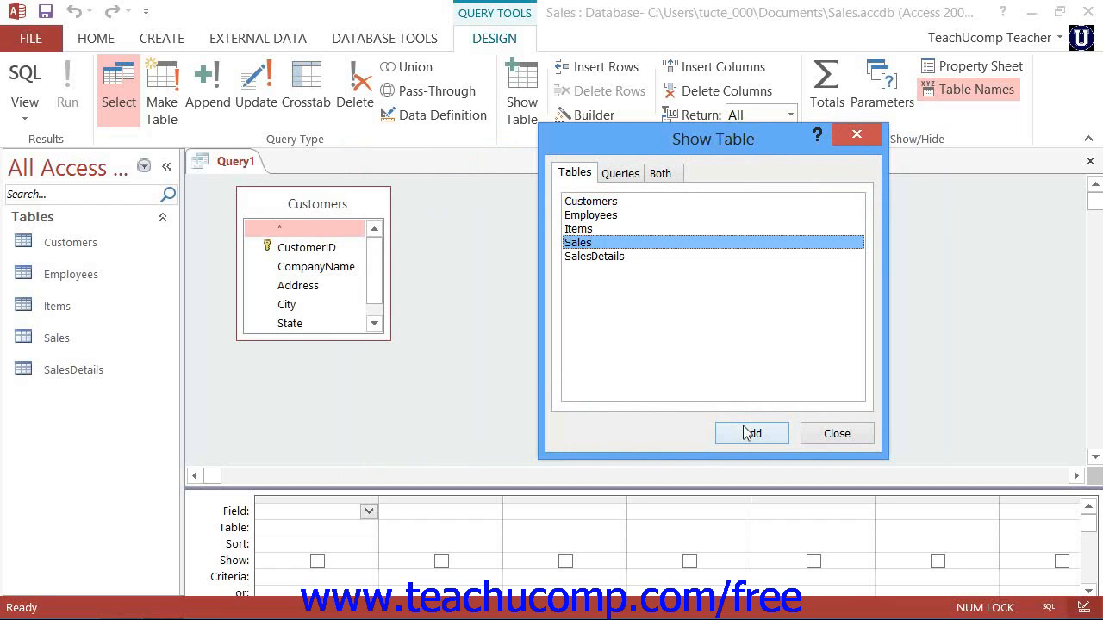
pyautogui.click(752, 435)
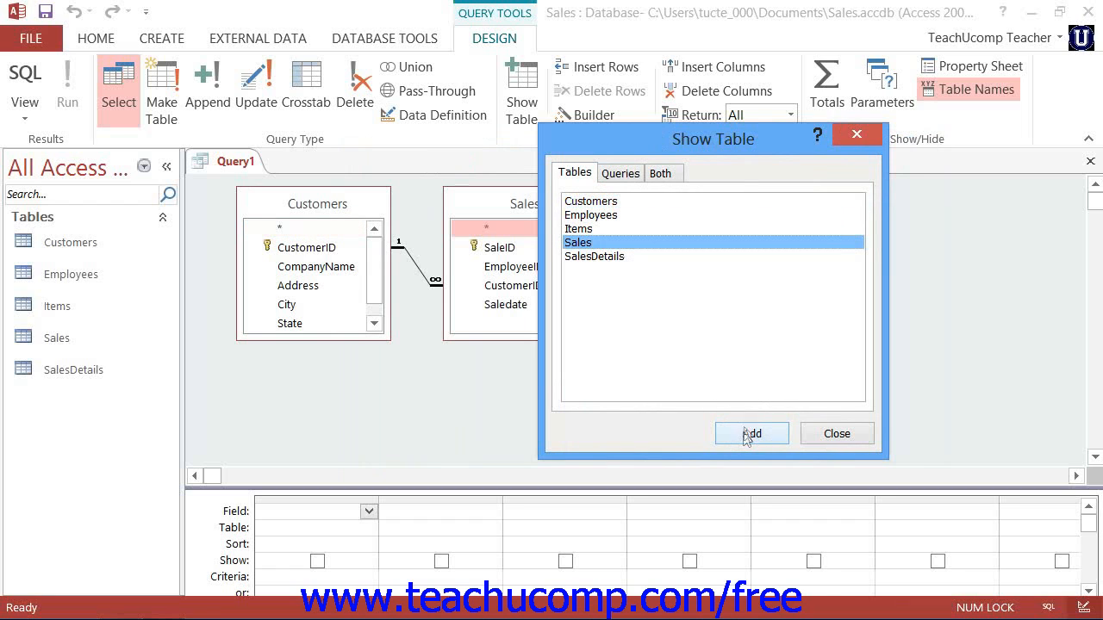
pyautogui.click(593, 255)
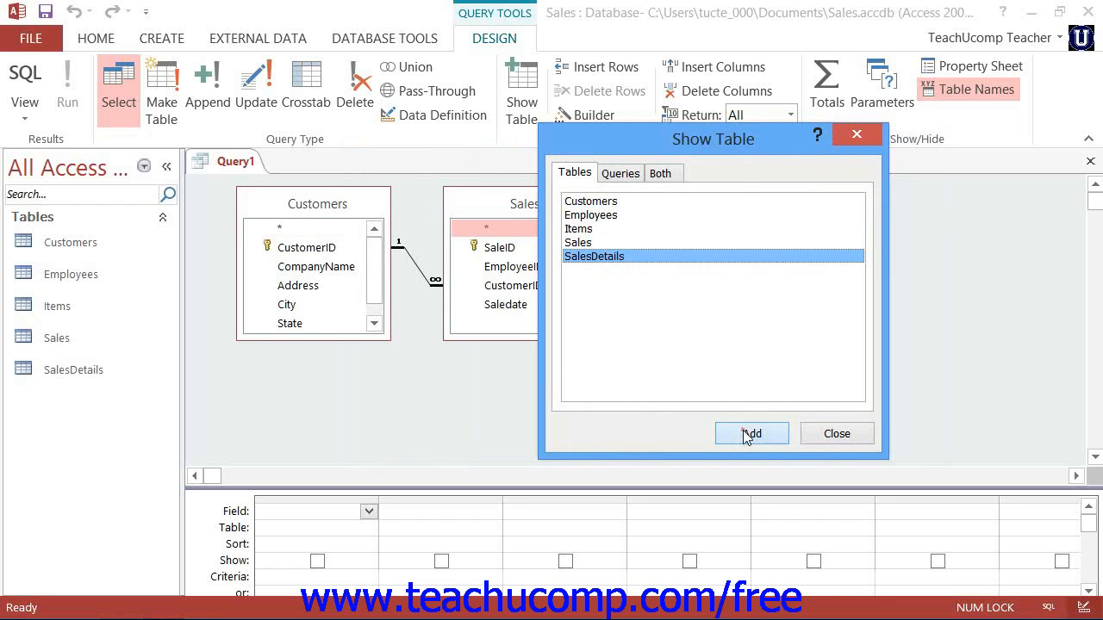
pyautogui.click(589, 214)
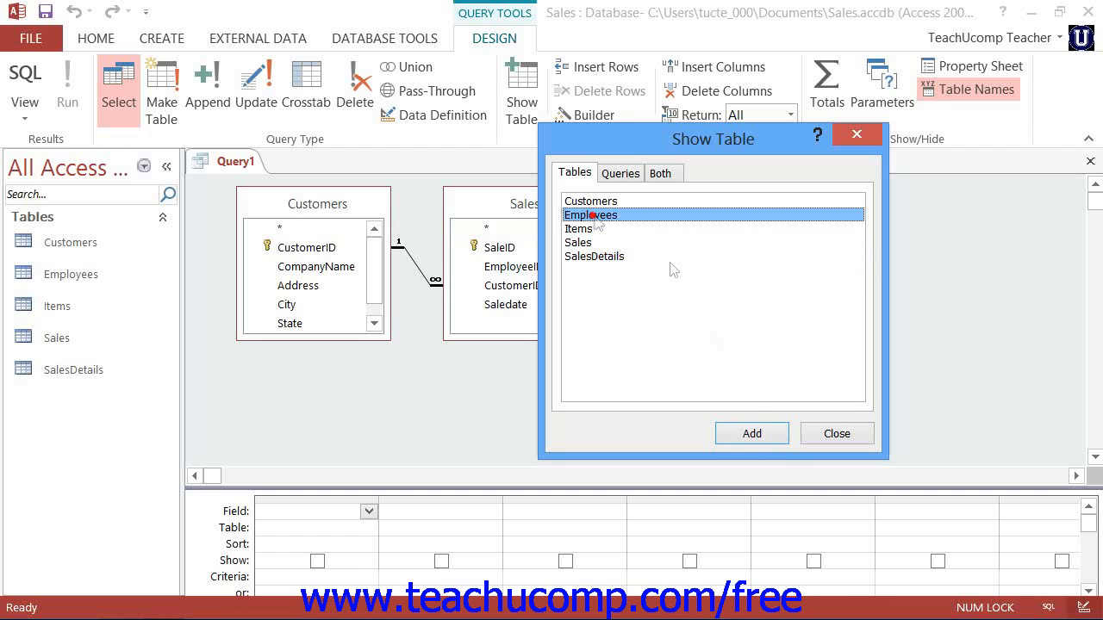
pyautogui.click(752, 434)
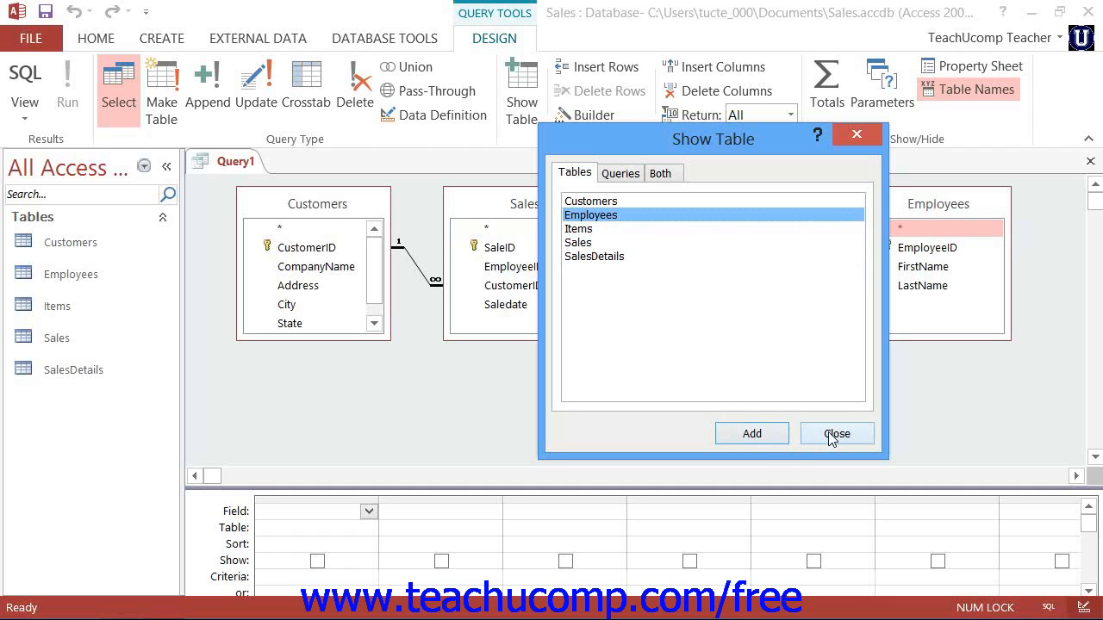
# Close the Show Table dialog, leaving the four joined tables in the design area
pyautogui.click(836, 434)
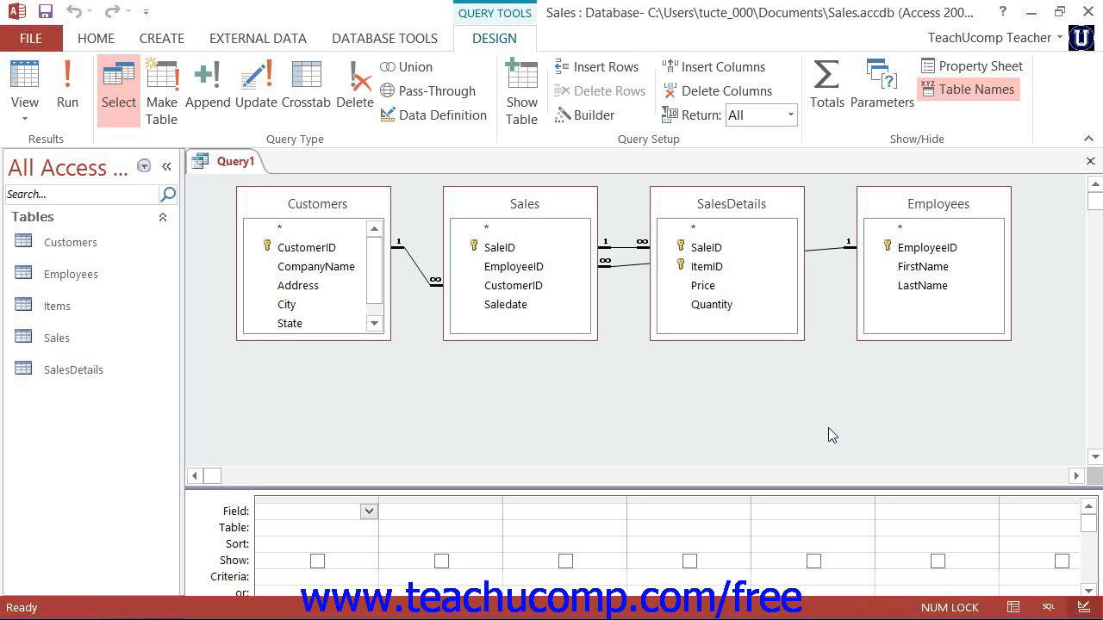
pyautogui.click(310, 510)
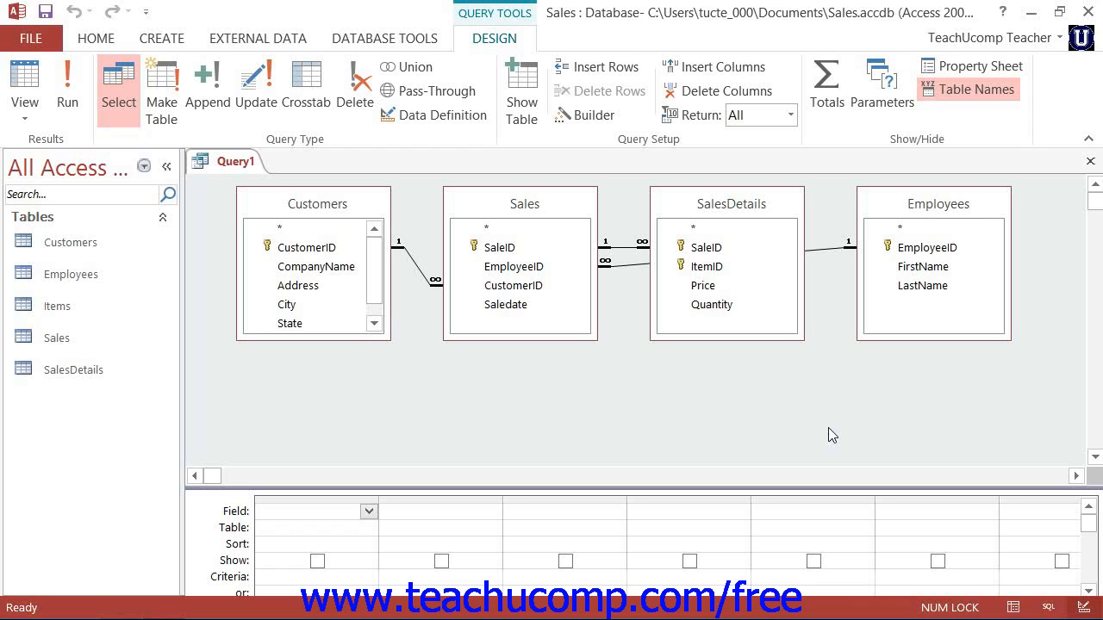
pyautogui.moveTo(762, 486)
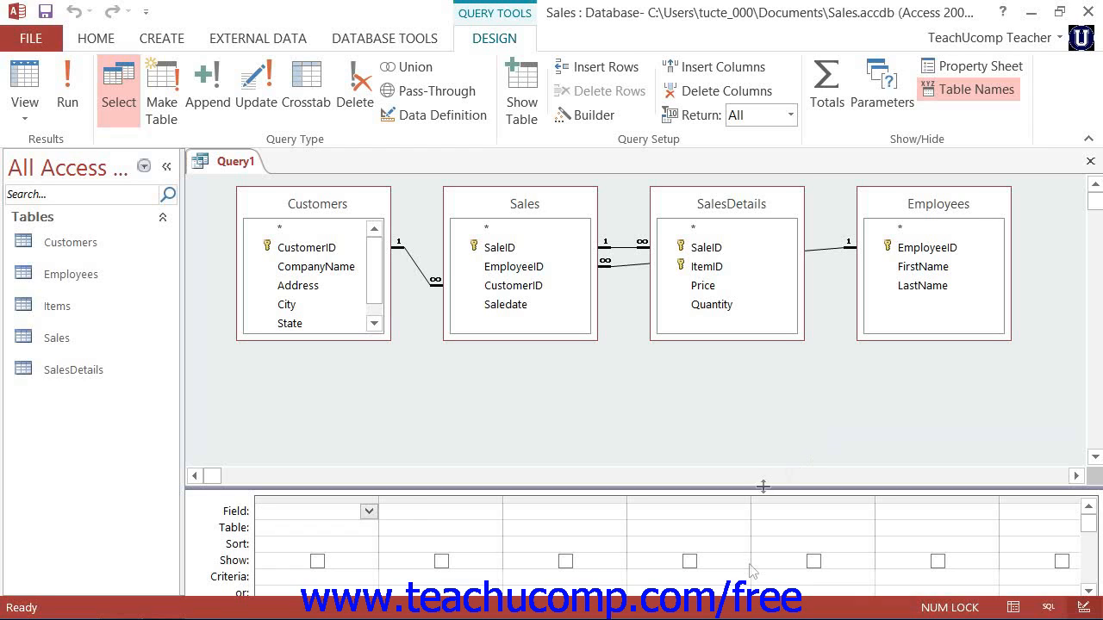
# Drag the splitter up so the field grid beneath the tables is taller
pyautogui.moveTo(762, 486); pyautogui.dragTo(375, 427)
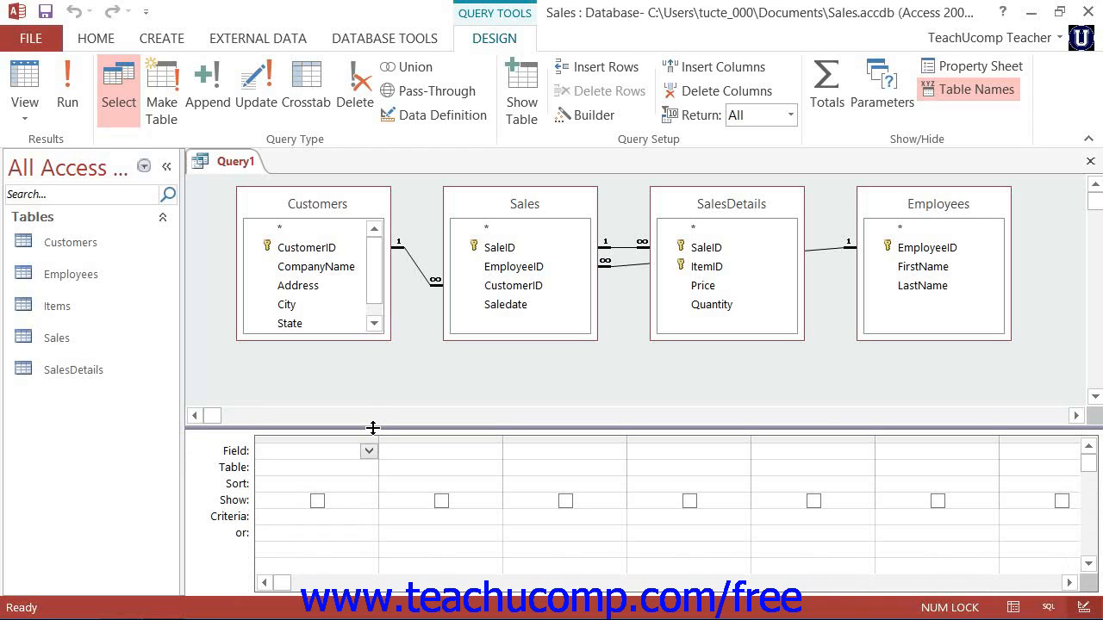
pyautogui.moveTo(341, 431)
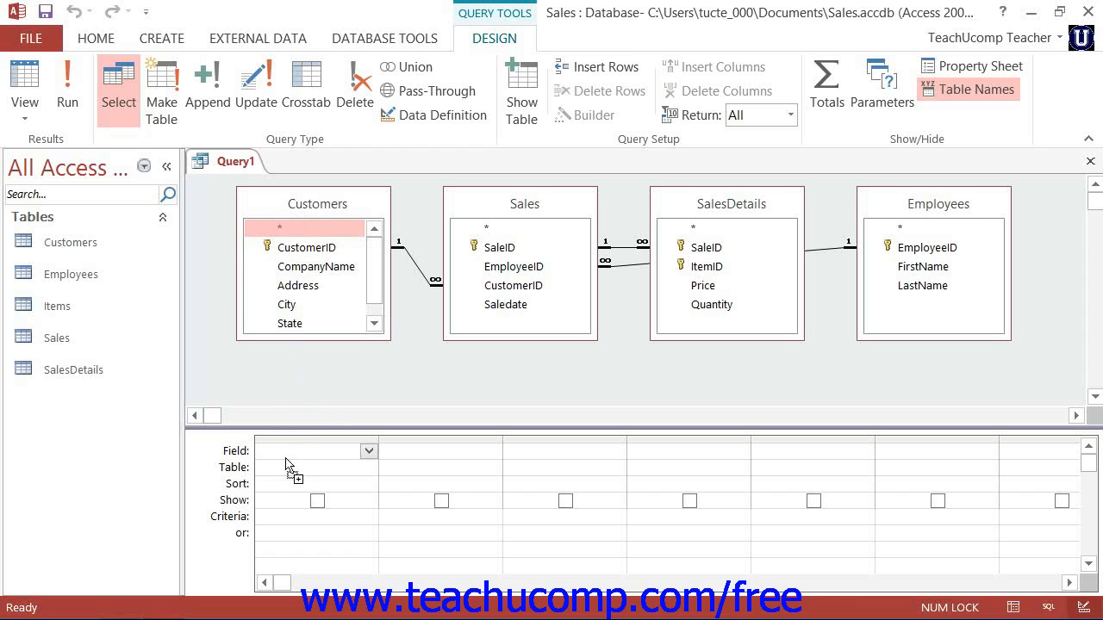
# Add Customers.* and the Price field to the query's design grid
pyautogui.doubleClick(281, 228)
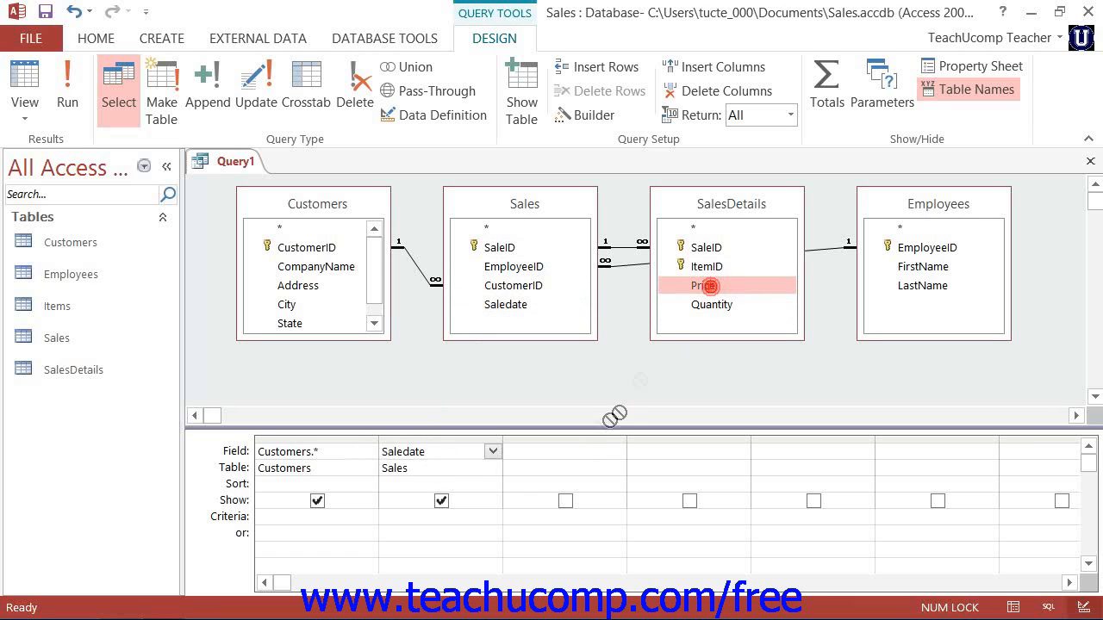
pyautogui.doubleClick(703, 286)
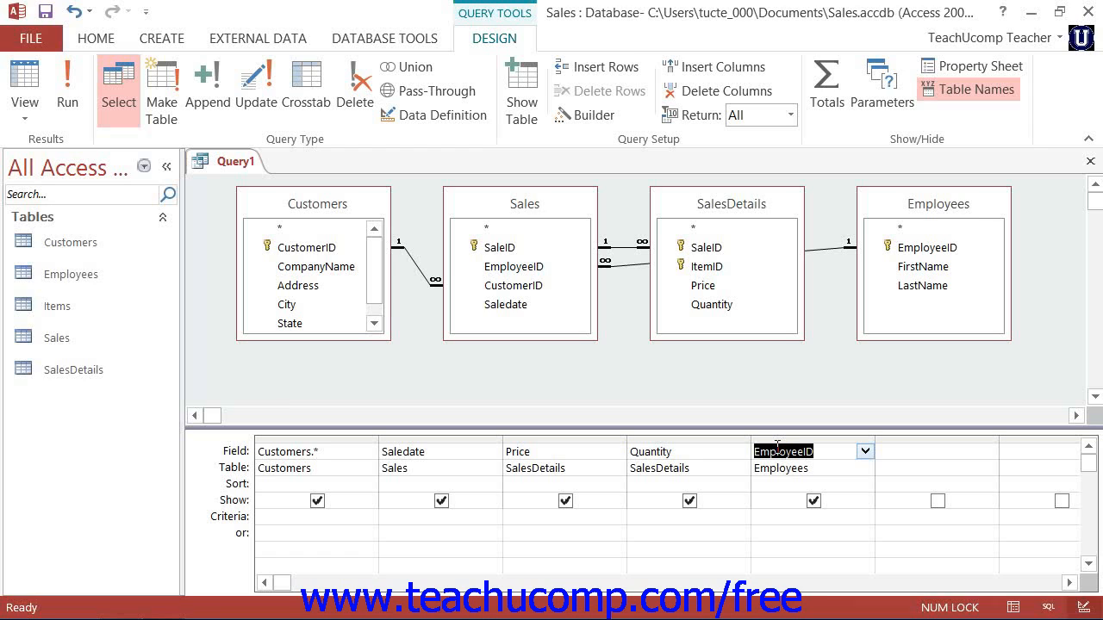
pyautogui.moveTo(593, 207)
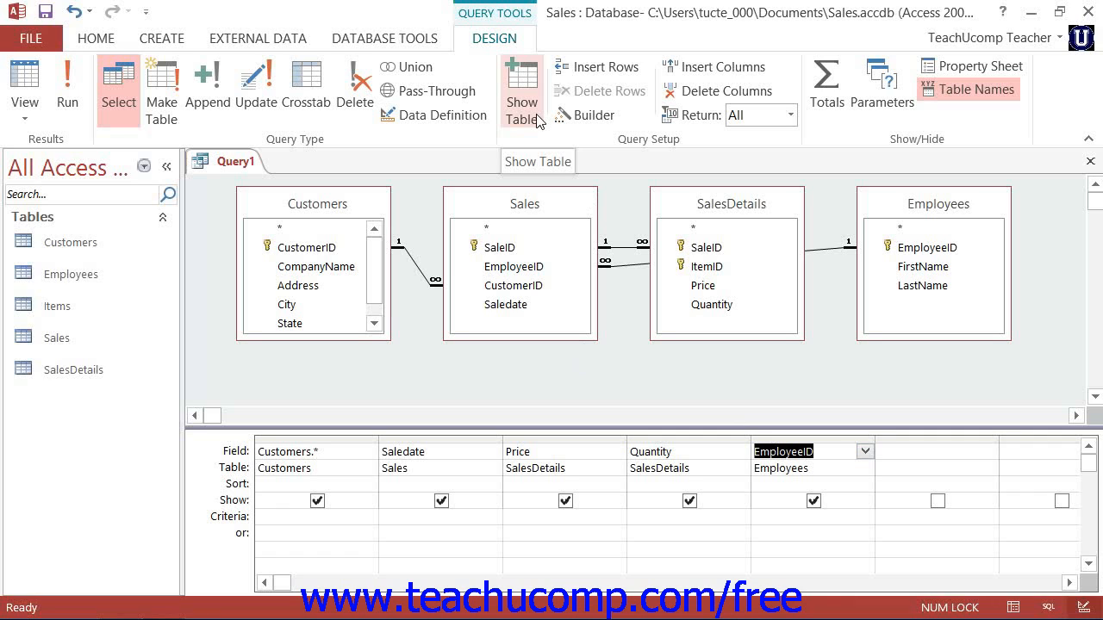
pyautogui.click(521, 90)
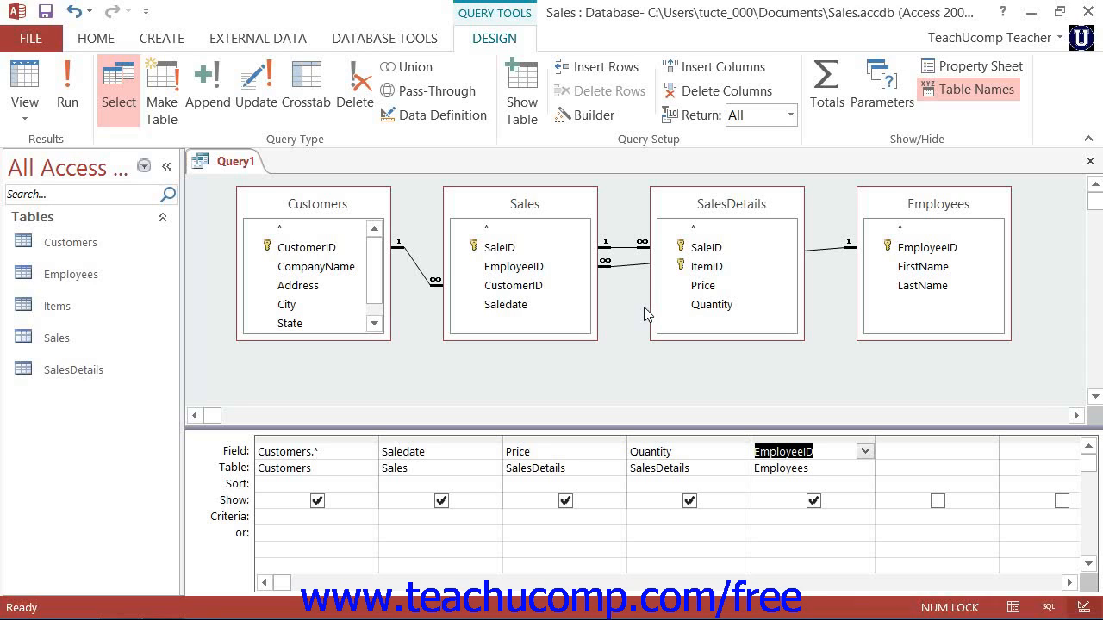
pyautogui.moveTo(933, 233)
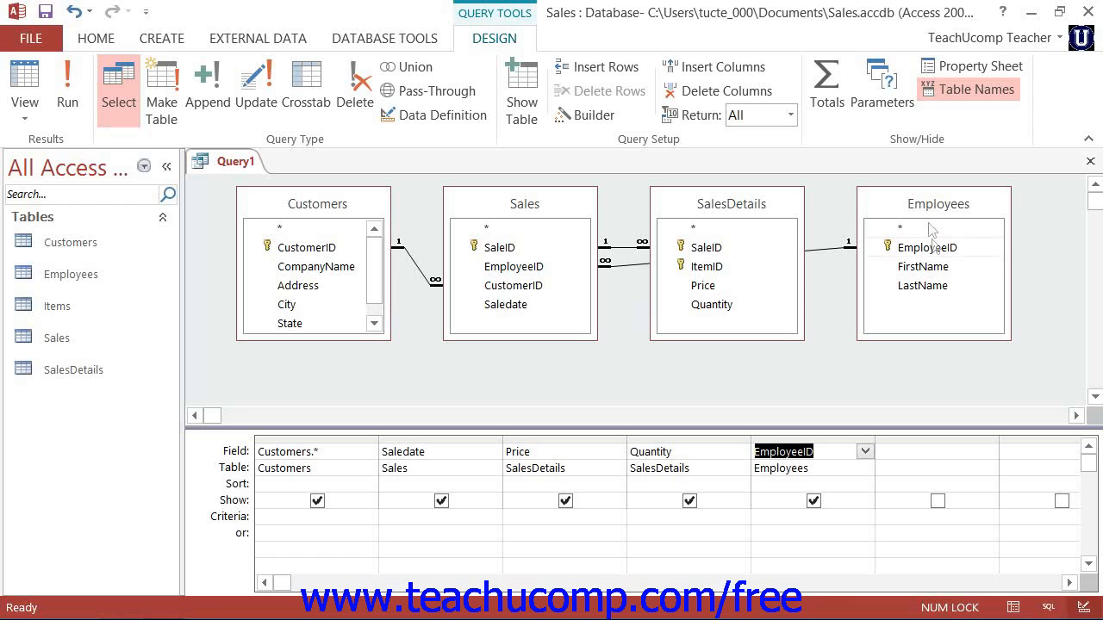
# Remove the Employees table from the query, dropping its EmployeeID column
pyautogui.rightClick(930, 248)
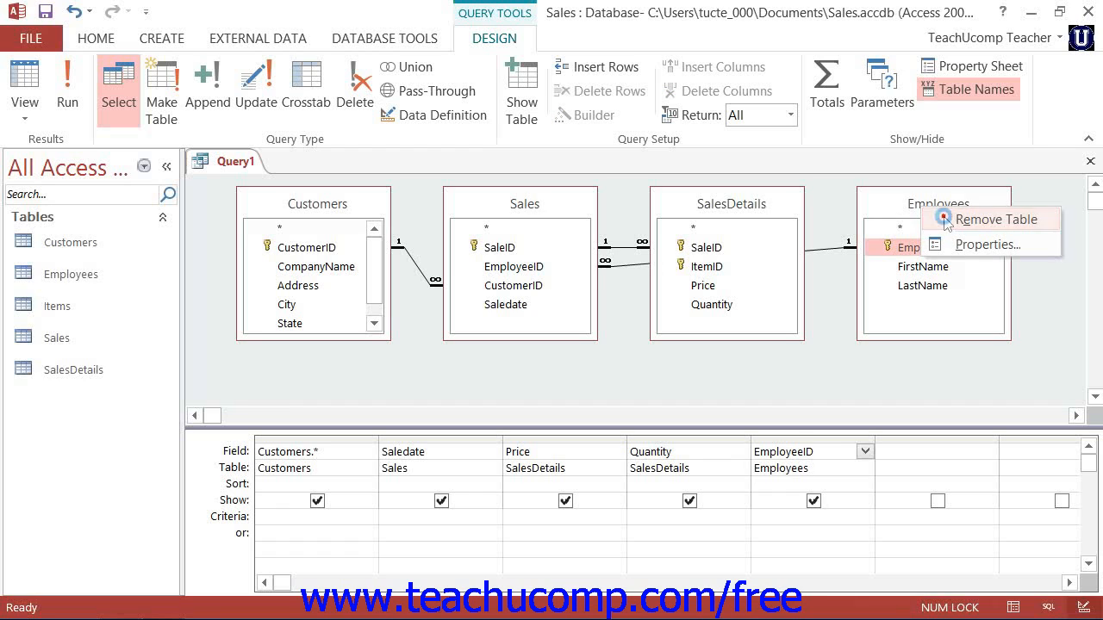
pyautogui.click(996, 219)
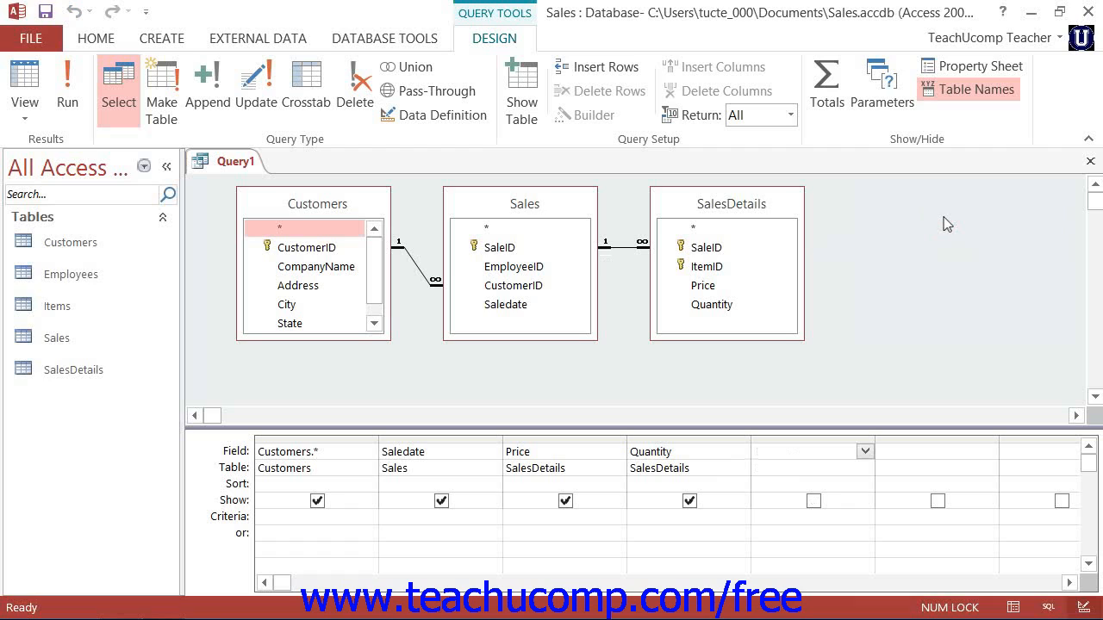
pyautogui.moveTo(943, 224)
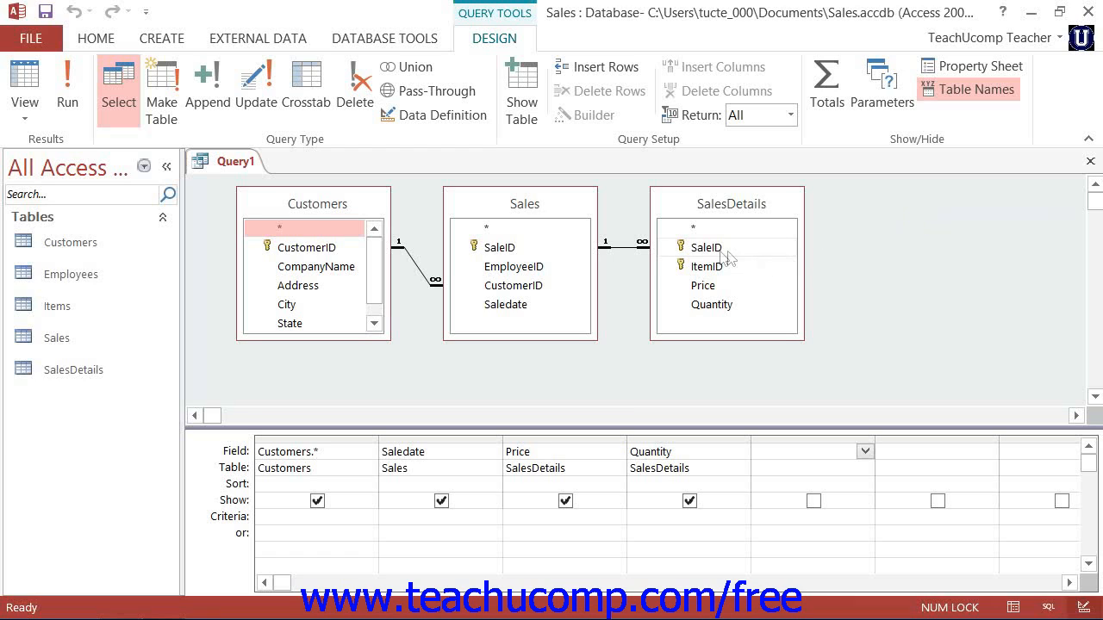
pyautogui.moveTo(707, 265)
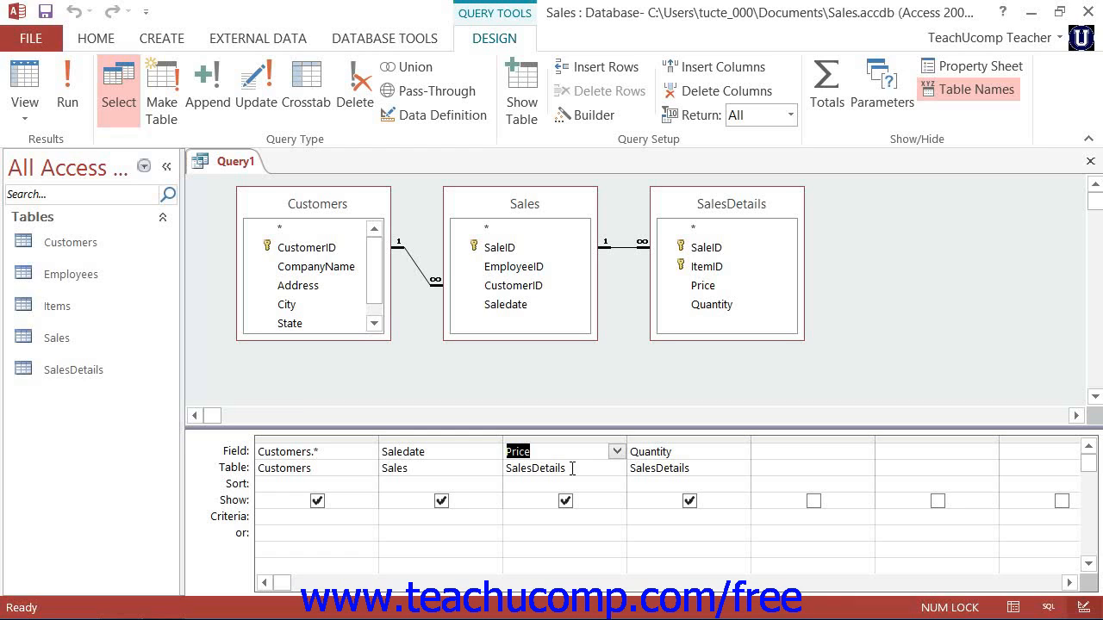
pyautogui.moveTo(431, 326)
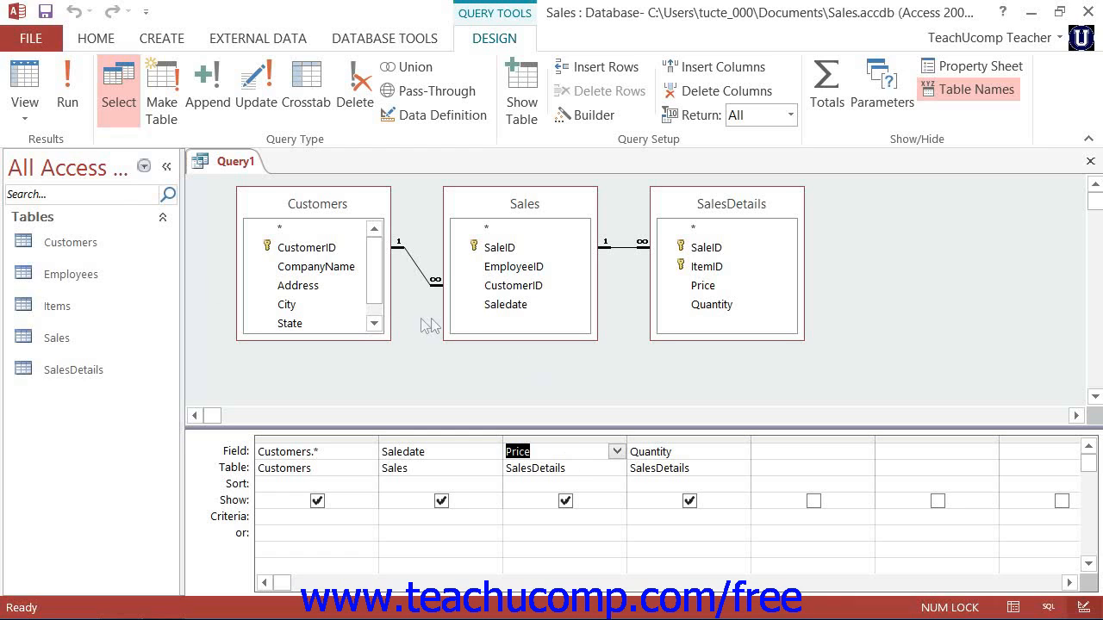
pyautogui.moveTo(68, 89)
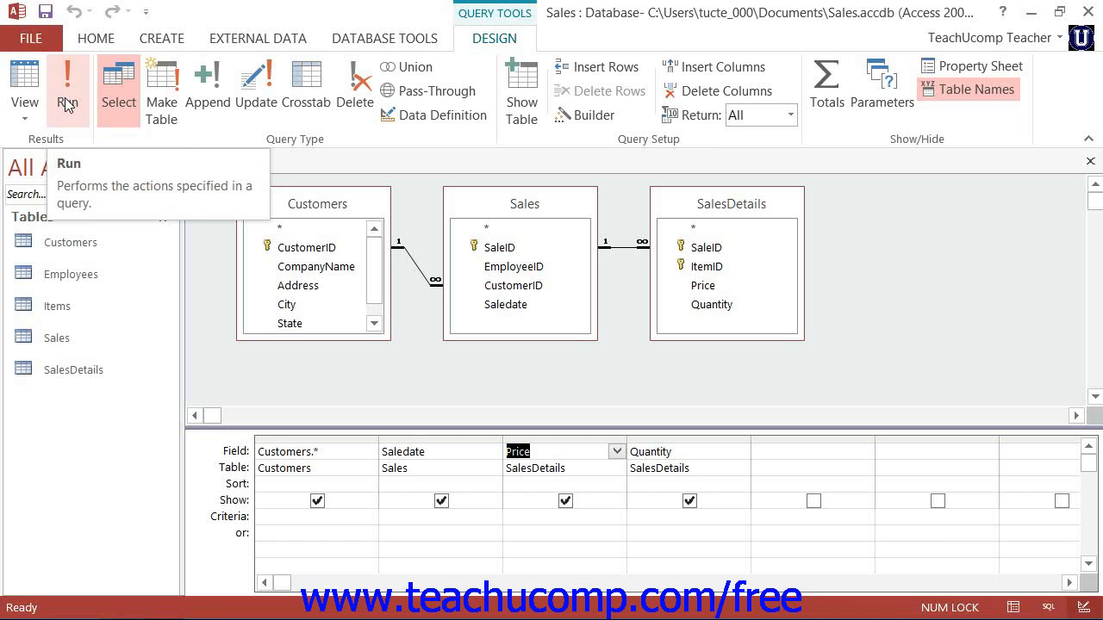
# Run the query to show customer details with their sale dates and prices
pyautogui.click(67, 77)
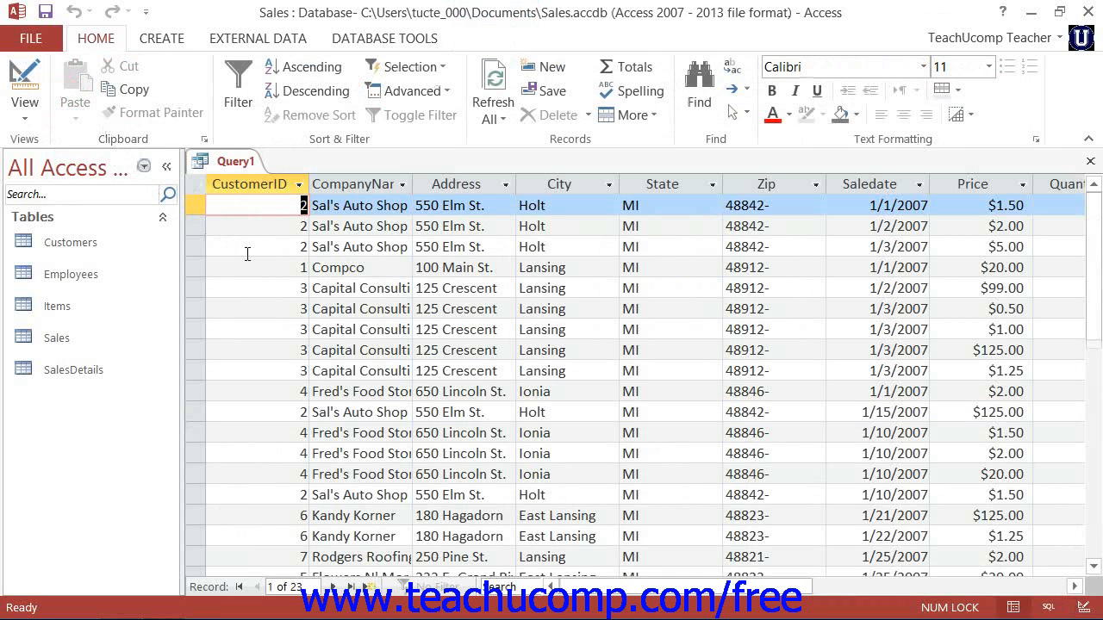
pyautogui.moveTo(248, 255)
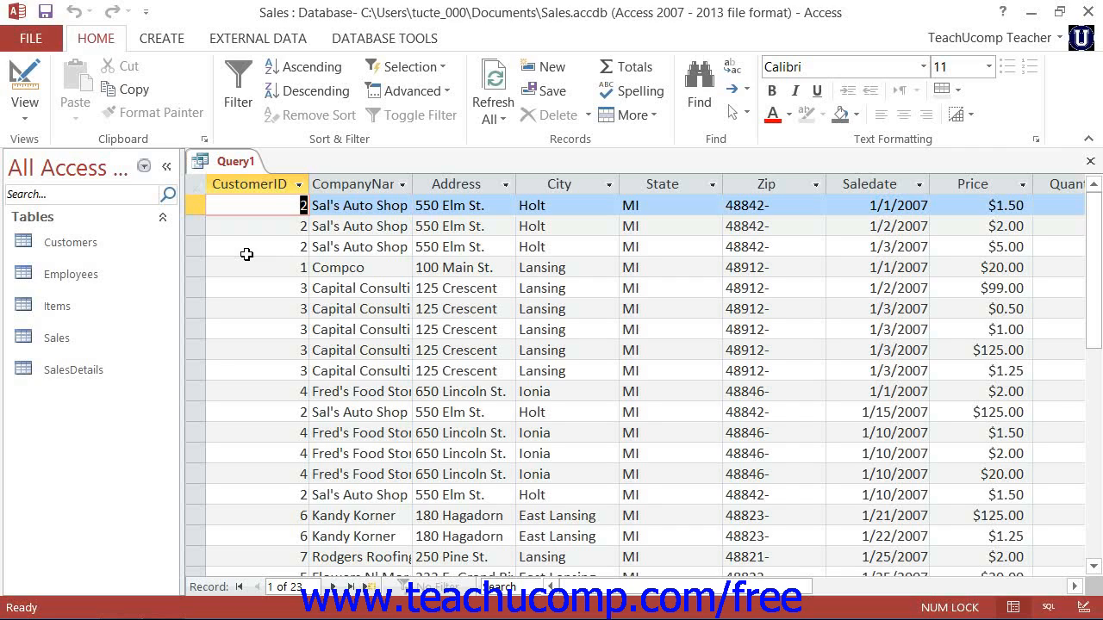
pyautogui.moveTo(24, 102)
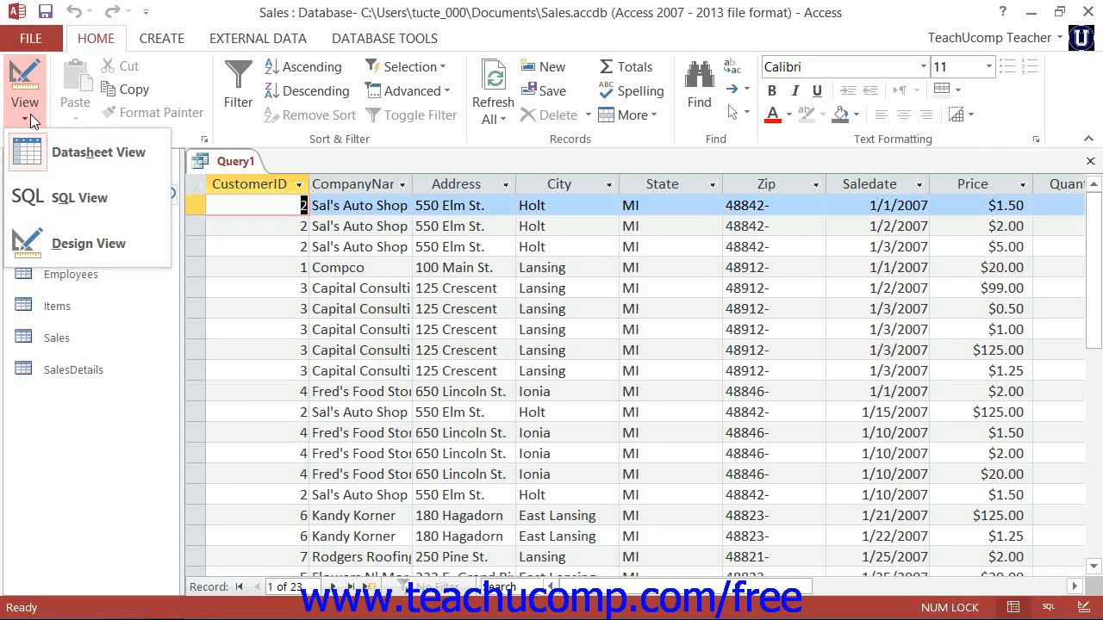
pyautogui.moveTo(86, 243)
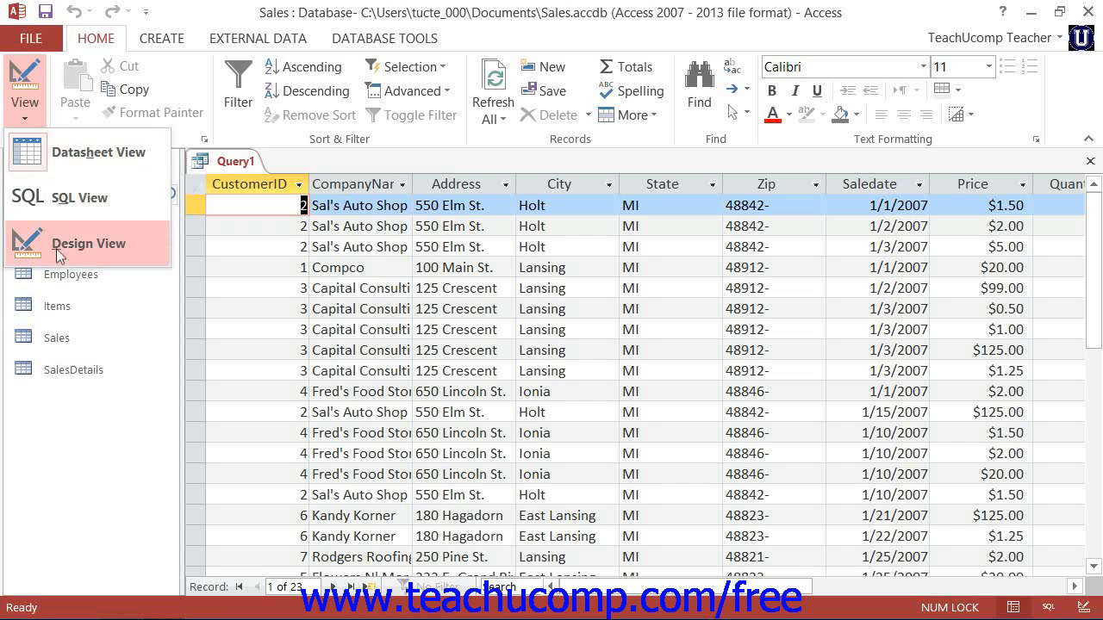
pyautogui.moveTo(61, 250)
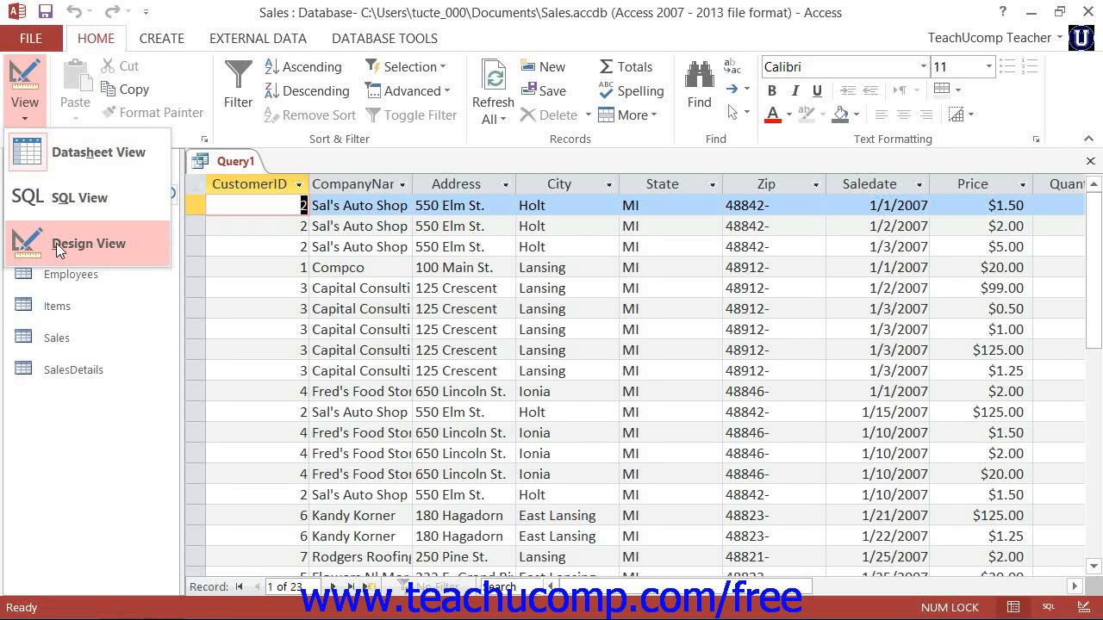
# Return from the query results to Design View
pyautogui.click(90, 243)
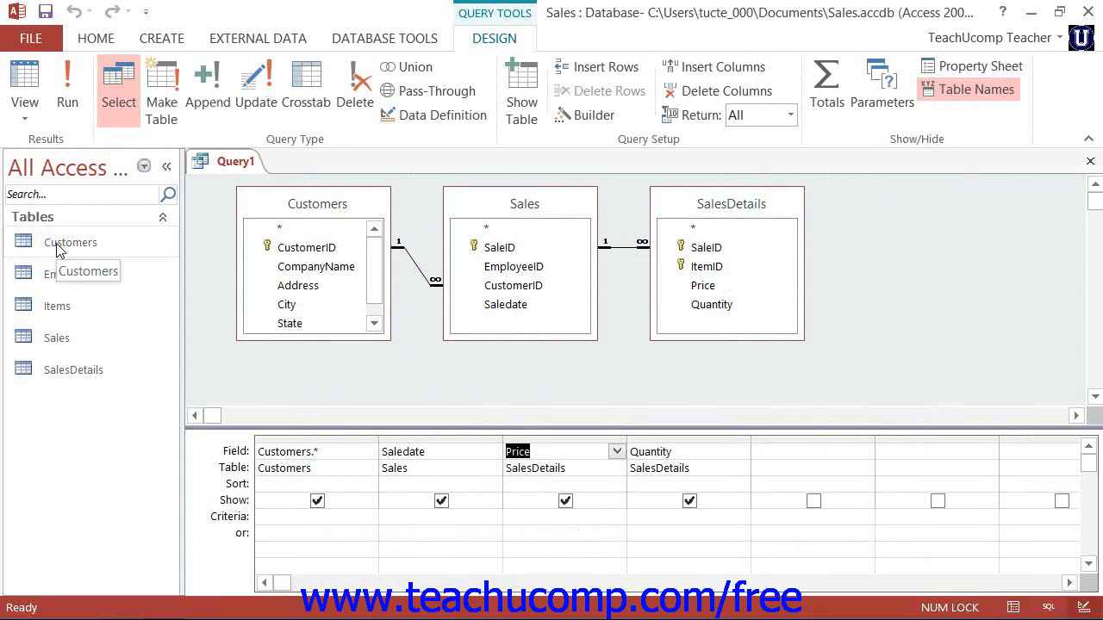
pyautogui.moveTo(221, 265)
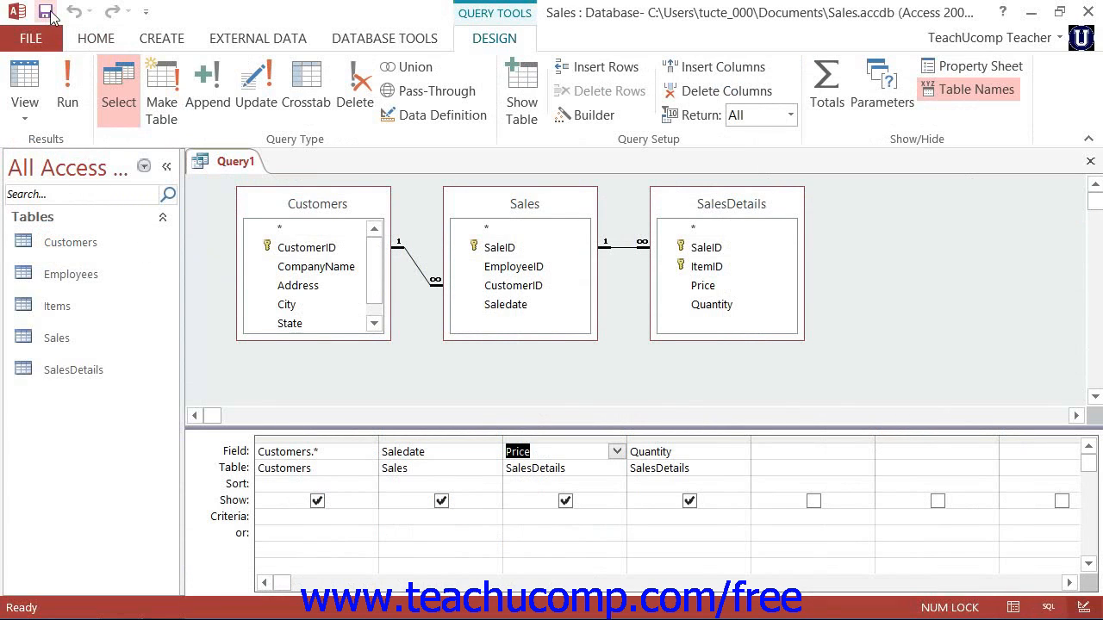
pyautogui.moveTo(45, 14)
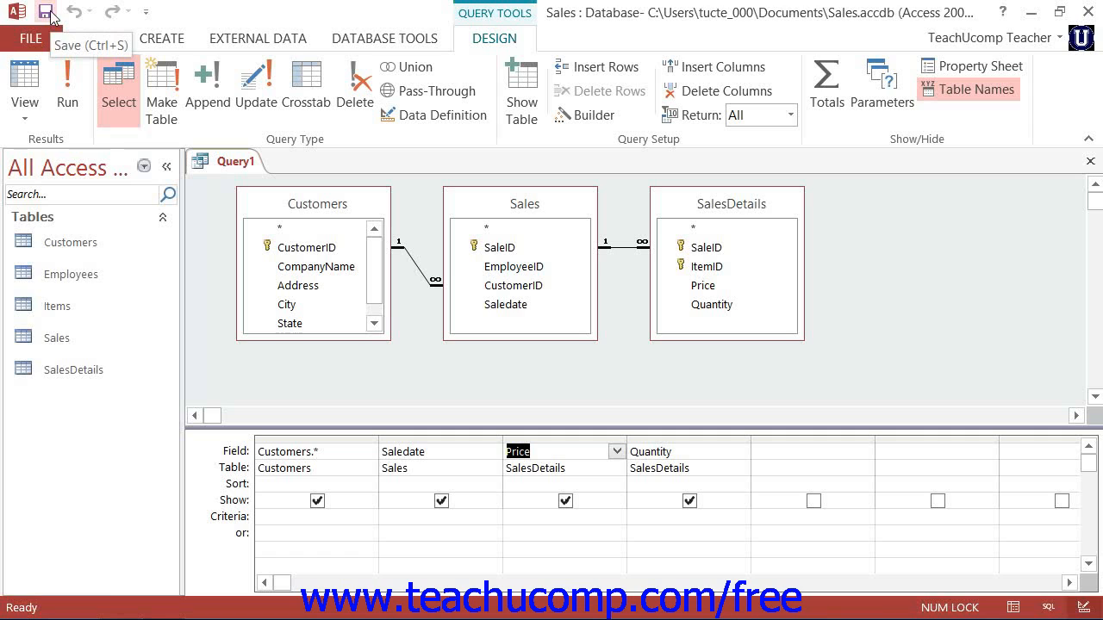
# Save the query under the name CustomerSalesQry
pyautogui.click(45, 10)
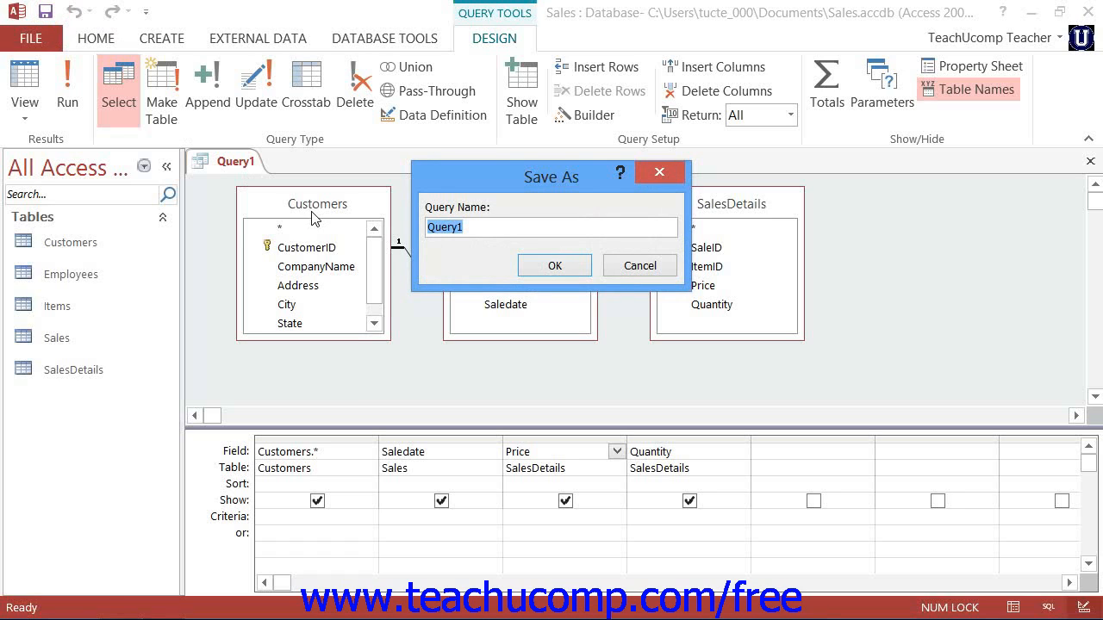
pyautogui.write('Cust')
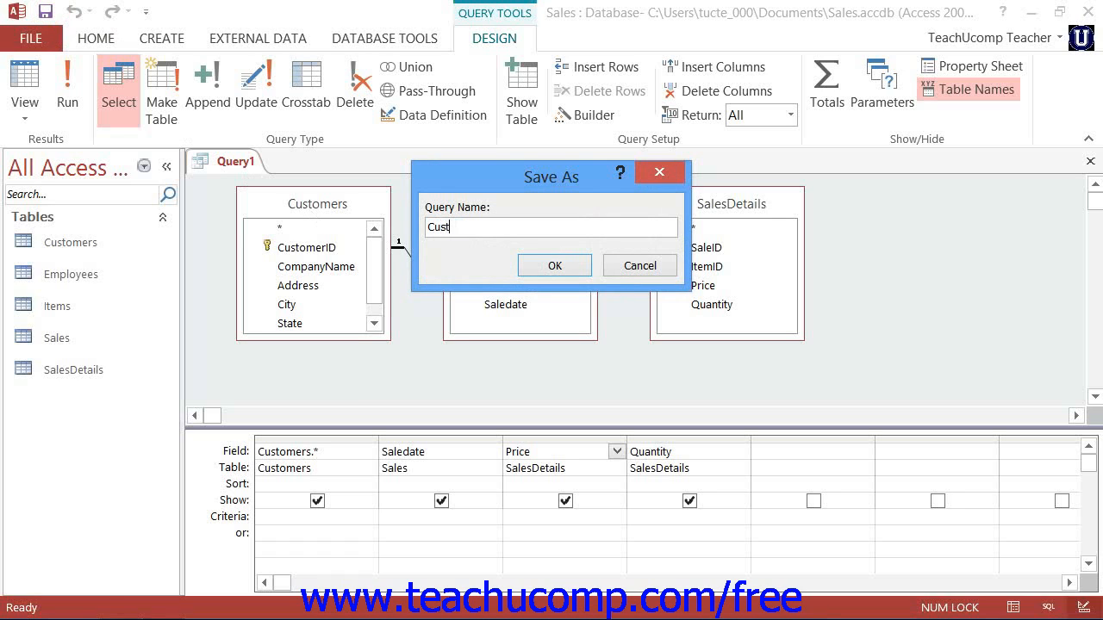
pyautogui.write('omerSal')
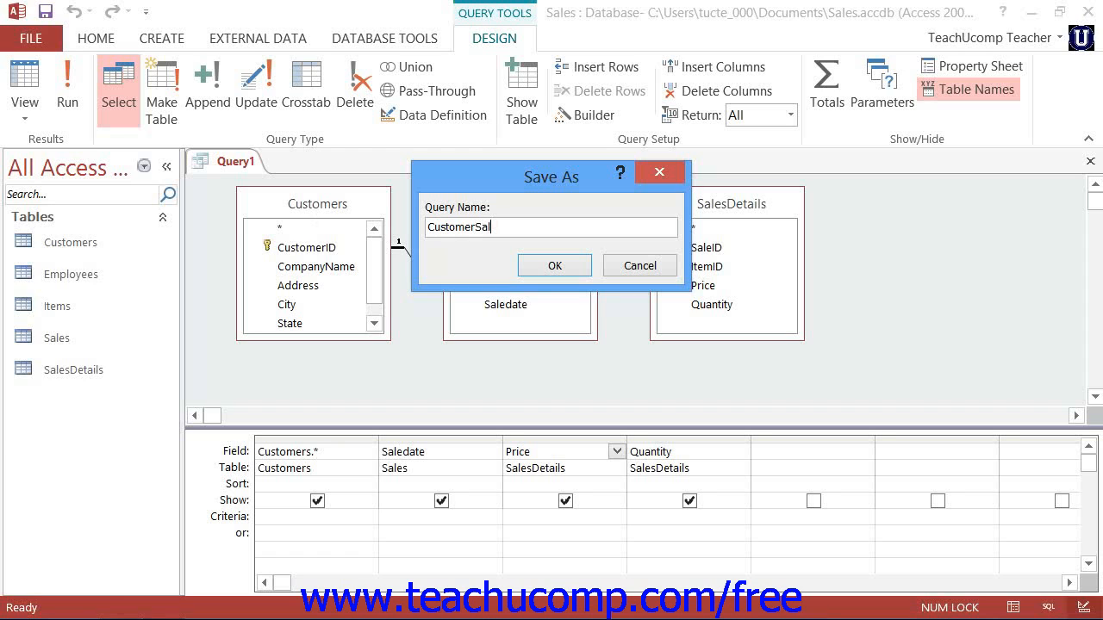
pyautogui.write('esQry')
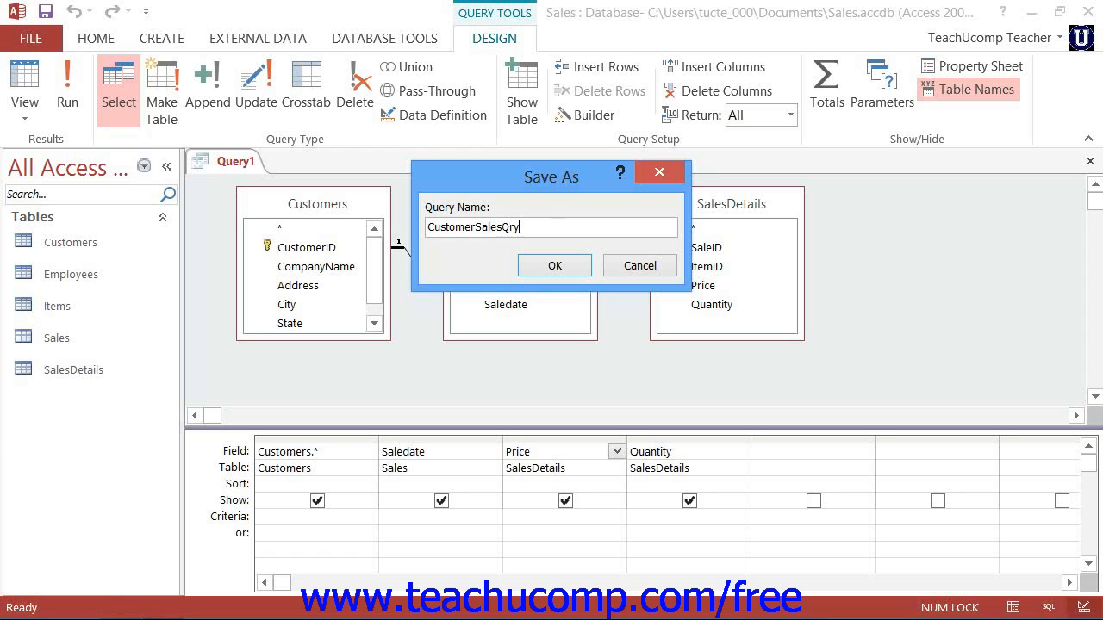
pyautogui.moveTo(472, 187)
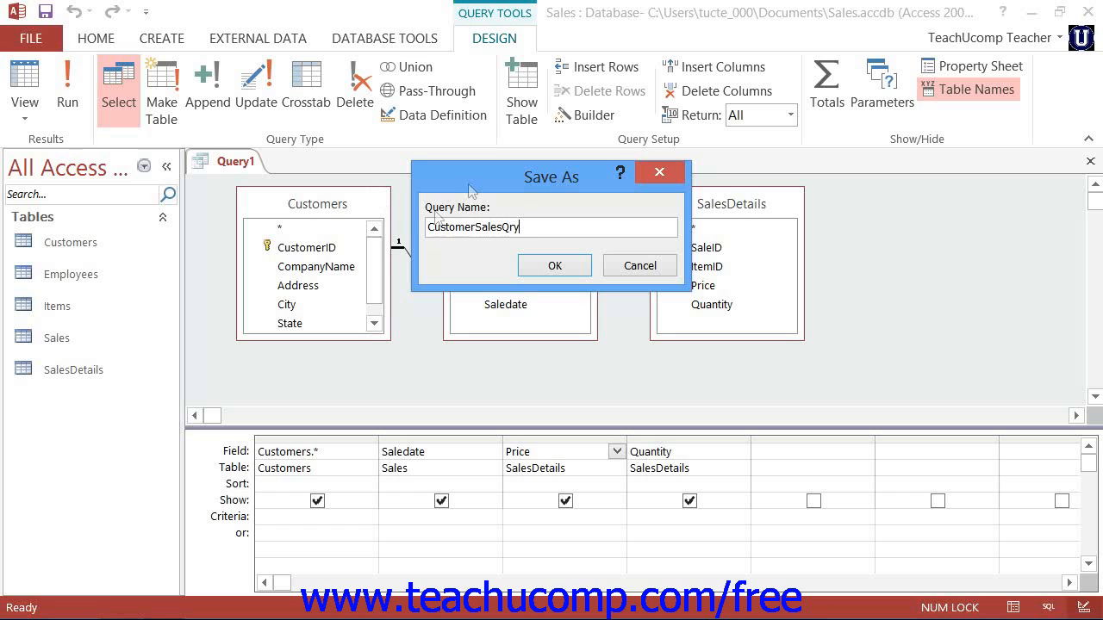
pyautogui.click(555, 265)
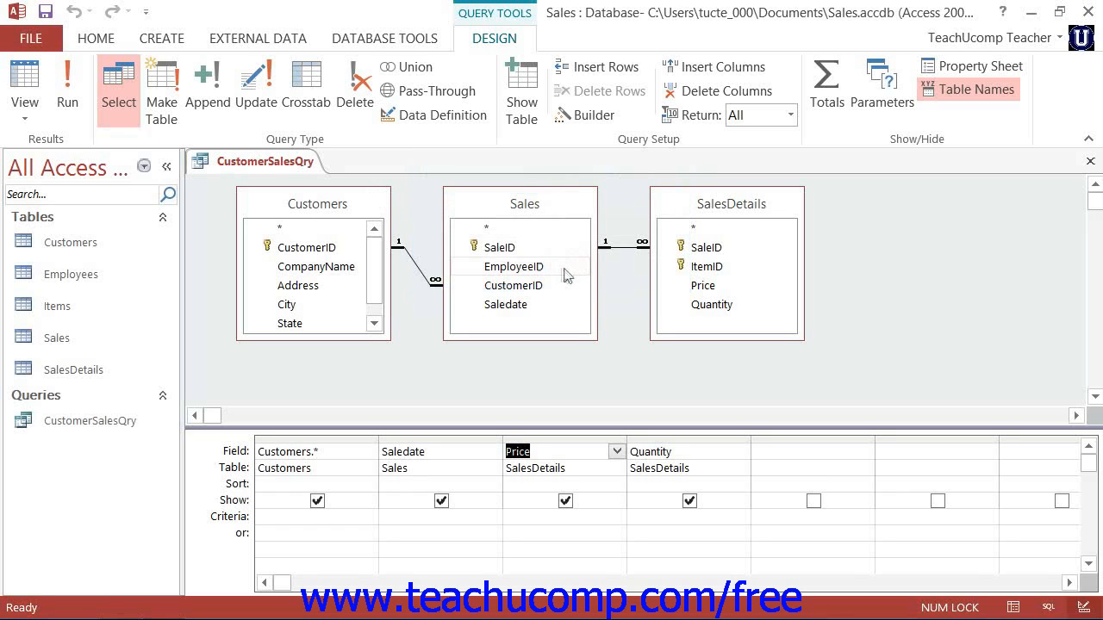
pyautogui.moveTo(979, 248)
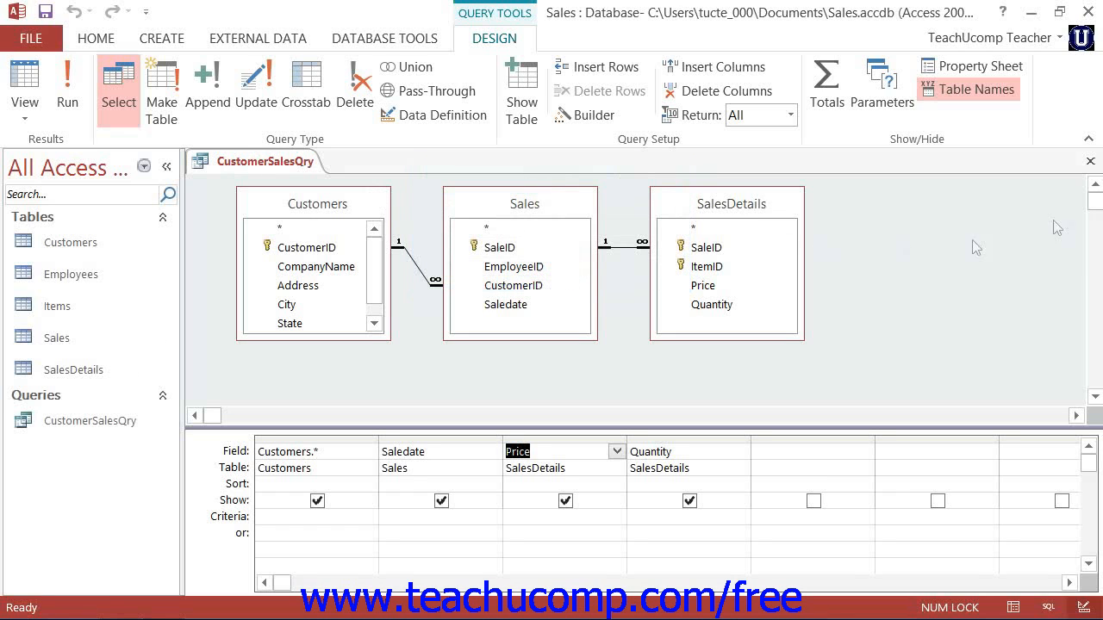